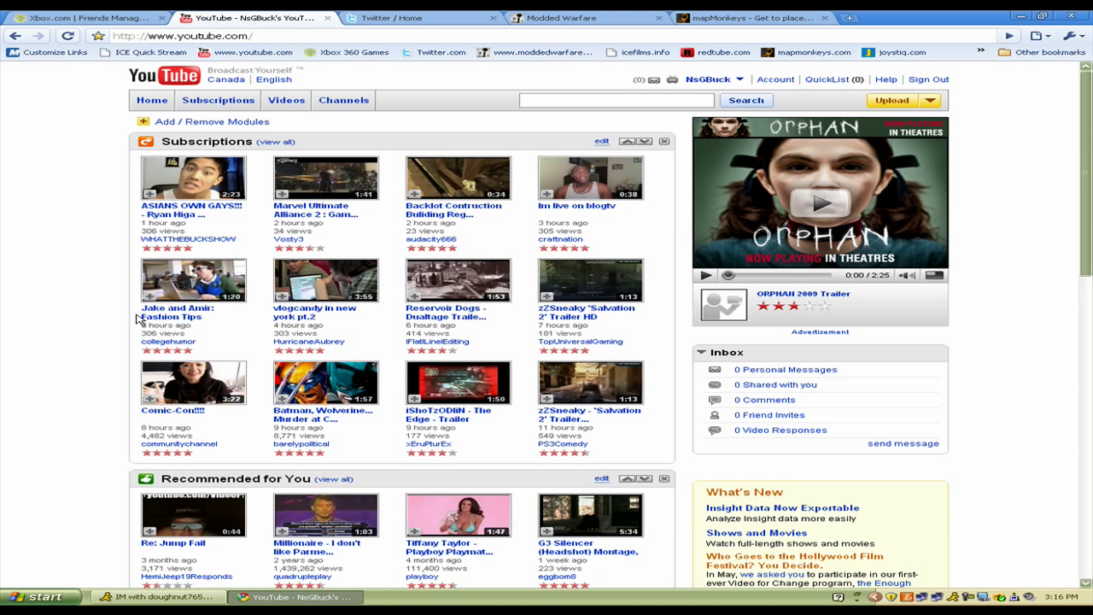
mouse_move(73, 426)
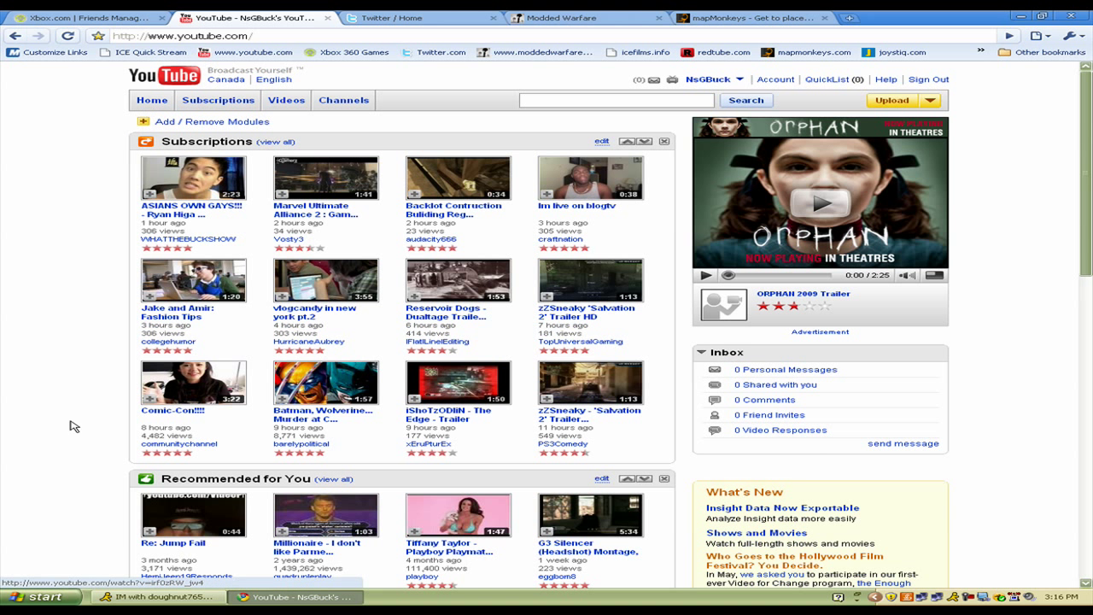
Open your channel from the header username and scroll through its uploads and favorites.
scroll("down", 3)
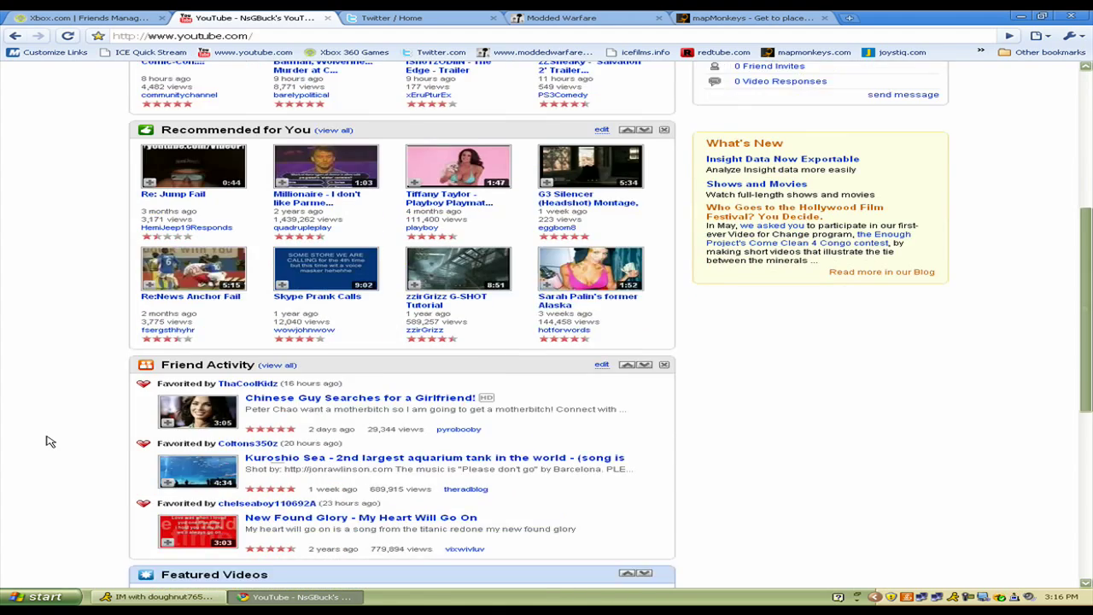
scroll("up", 3)
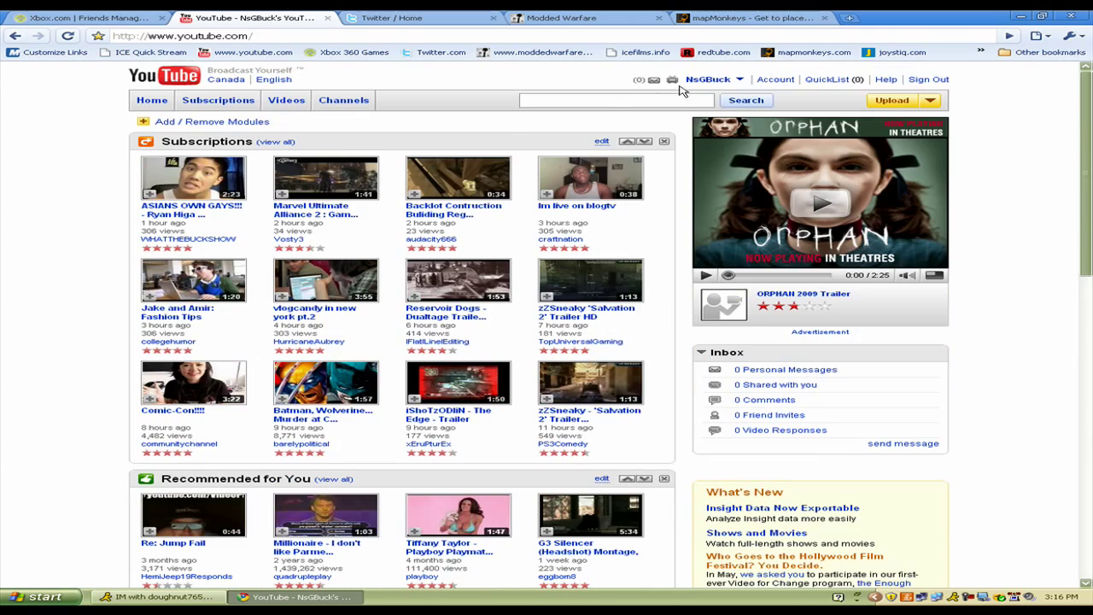
left_click(708, 79)
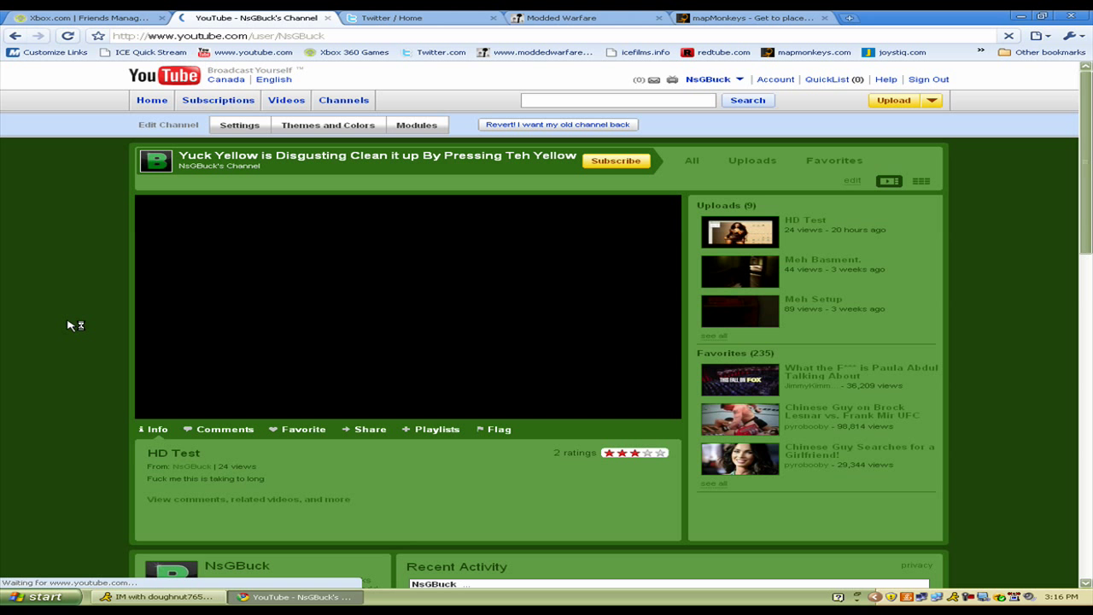
scroll("down", 3)
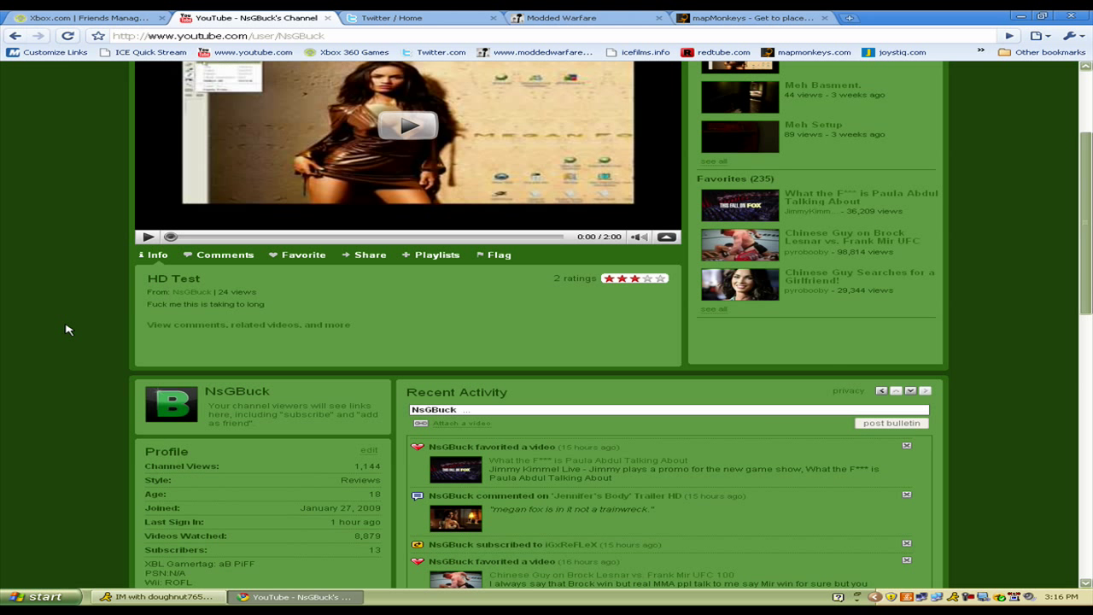
scroll("down", 3)
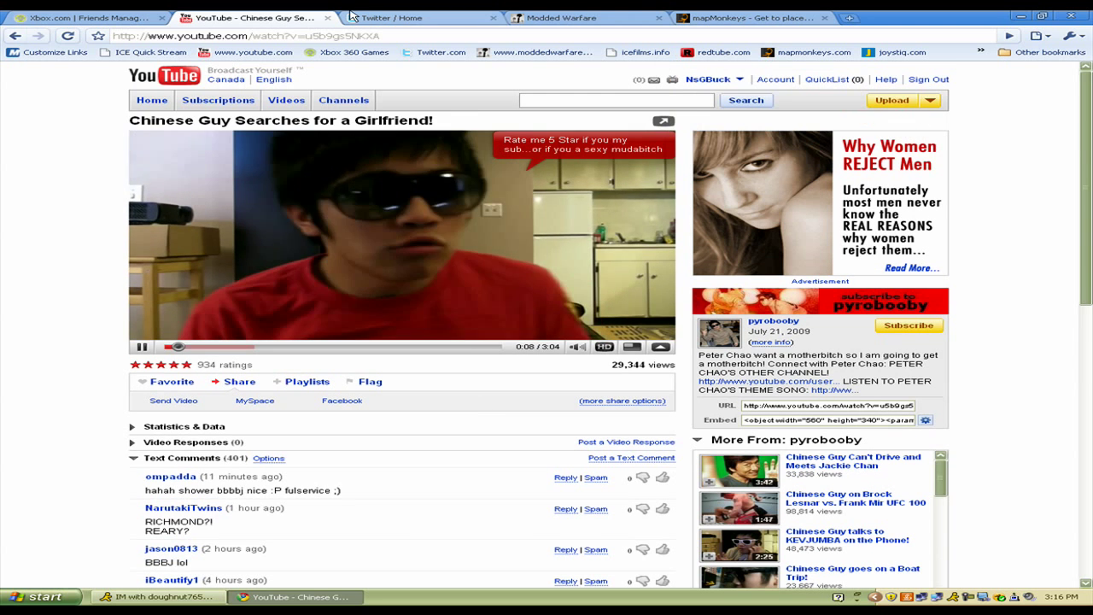
Right-click the address bar to copy the link to 'Chinese Guy Searches for a Girlfriend!'.
right_click(257, 36)
type("if i could m")
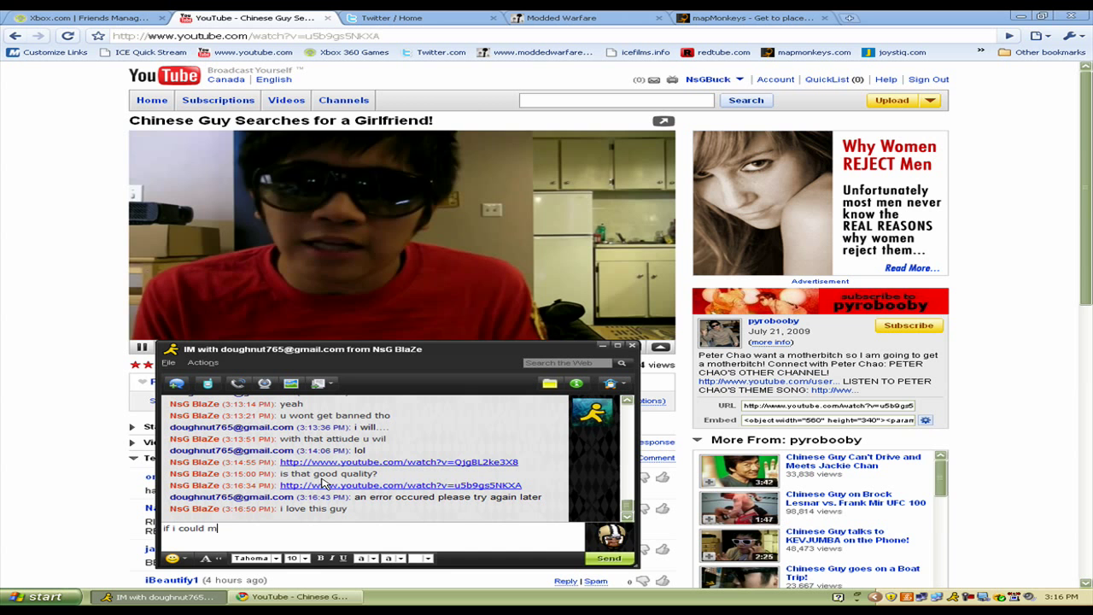
Type the follow-up message 'arry hi' in the AIM chat after sending the link.
type("arry hi")
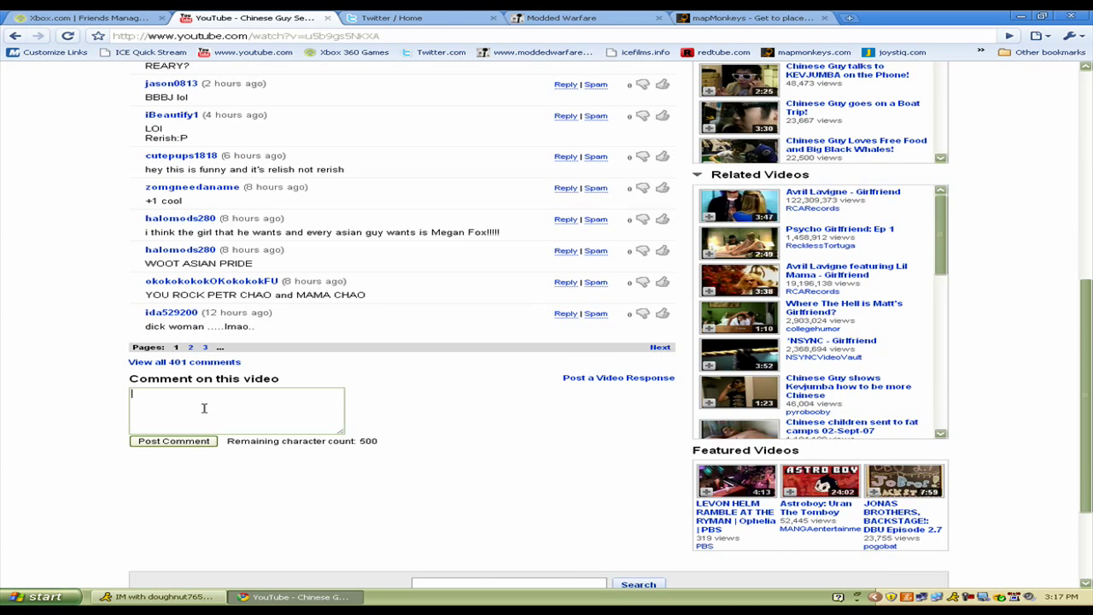
Post a short comment praising the video ('Fuck h…ing g') and scroll back up.
type("Fuck h")
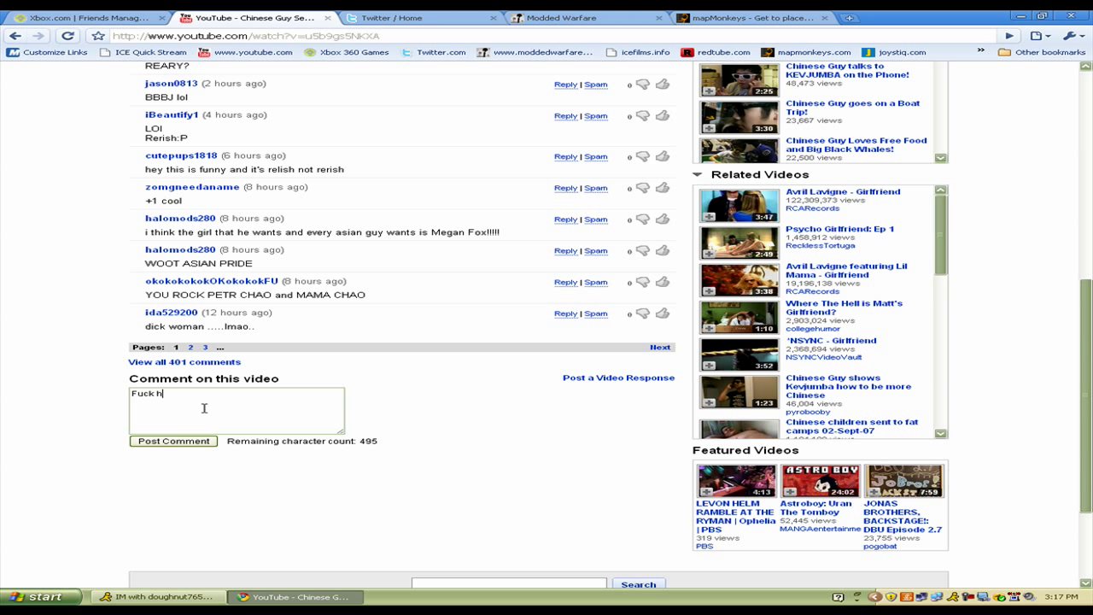
type("ing g")
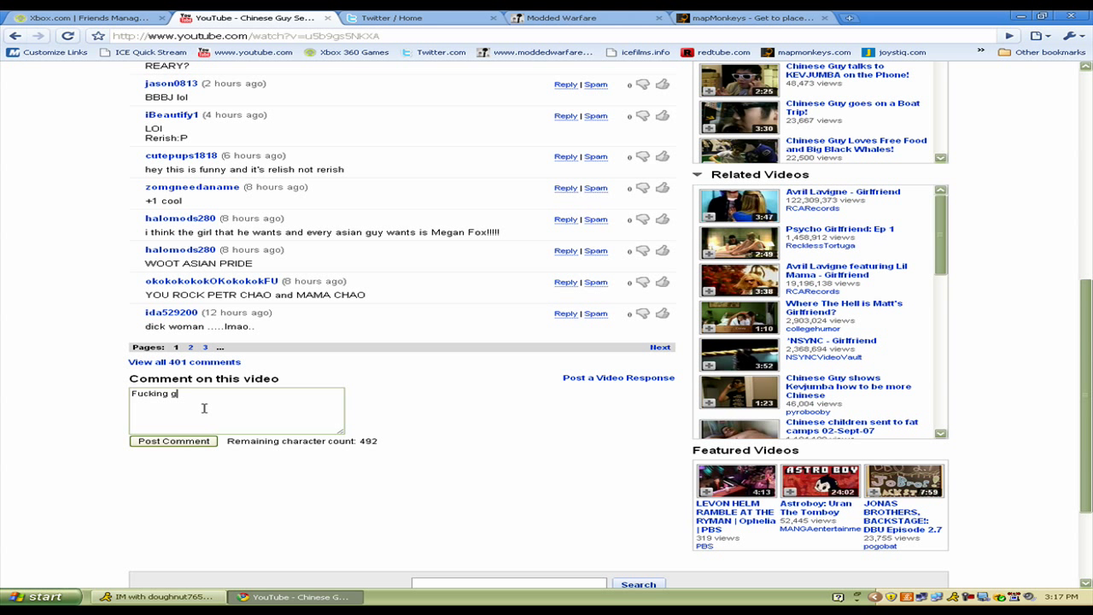
left_click(172, 441)
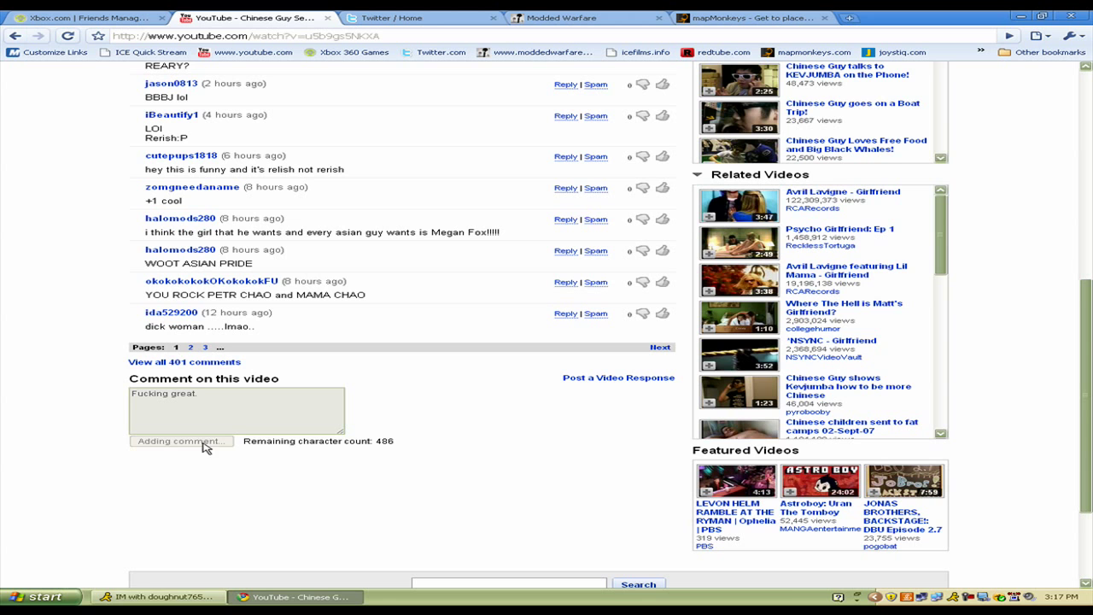
scroll("up", 3)
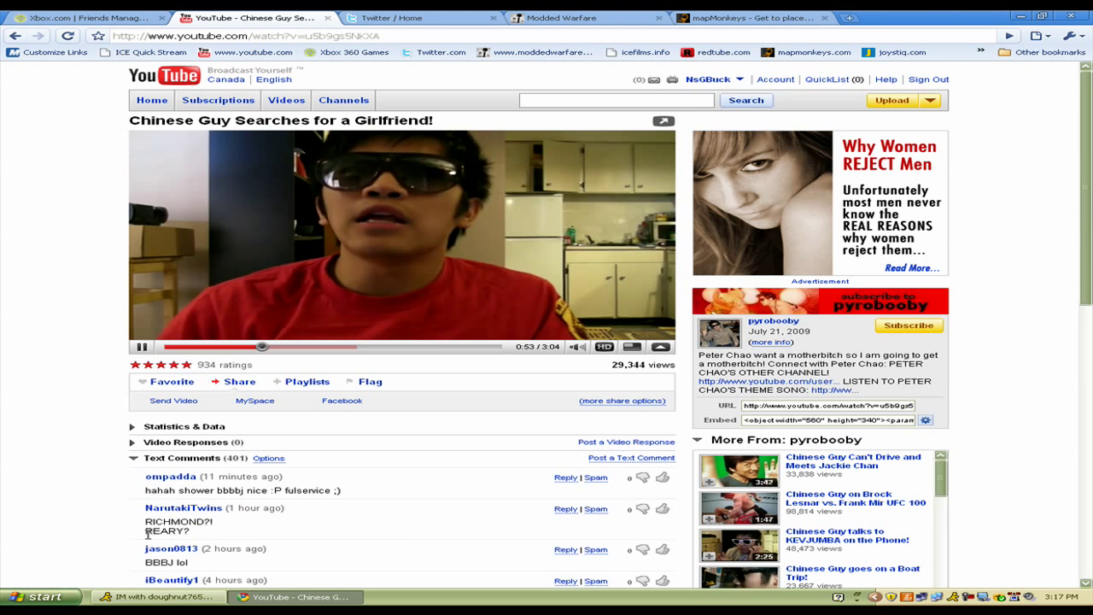